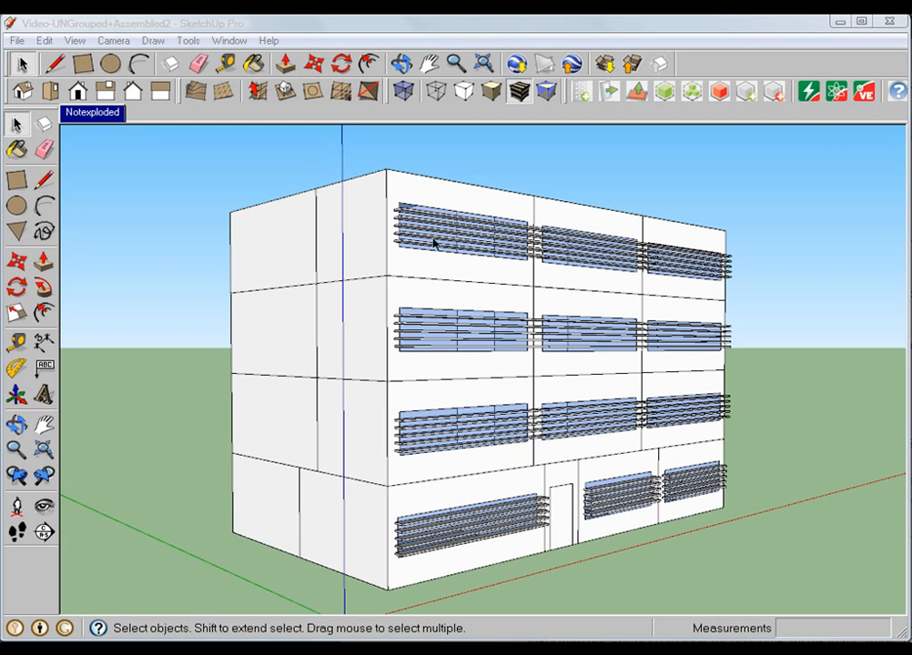
Step: Inspect facade walls and the VE component list, then save thin-wall, 45° room-finding settings
{"action": "left_click", "coordinate": [452, 226]}
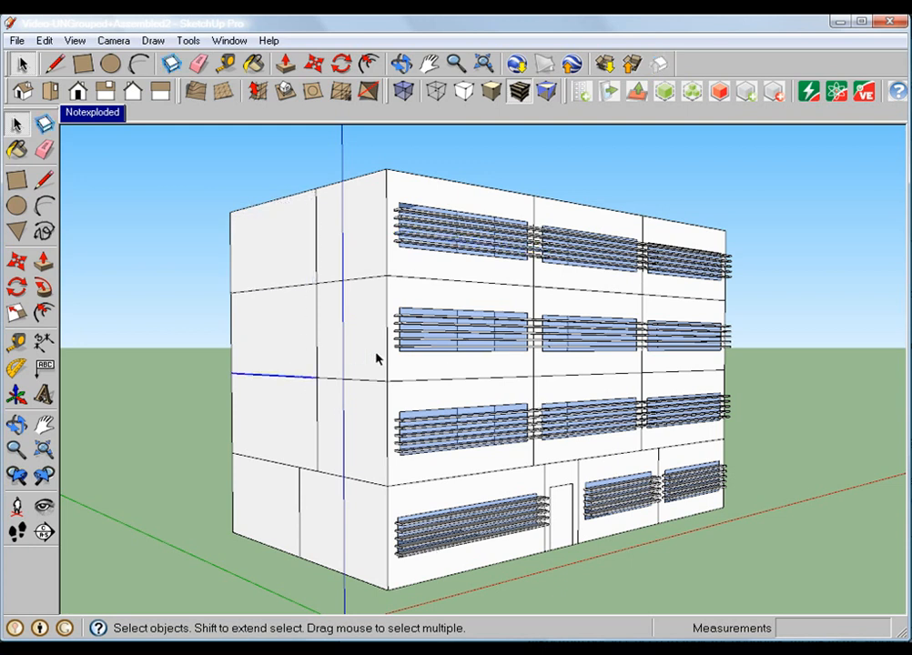
{"action": "left_click", "coordinate": [430, 376]}
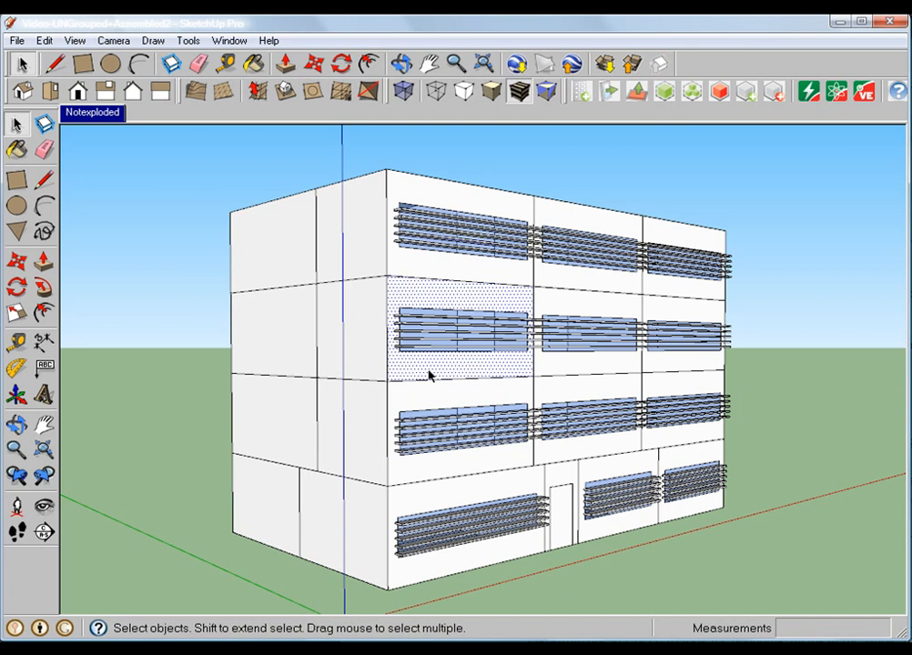
{"action": "mouse_move", "coordinate": [321, 369]}
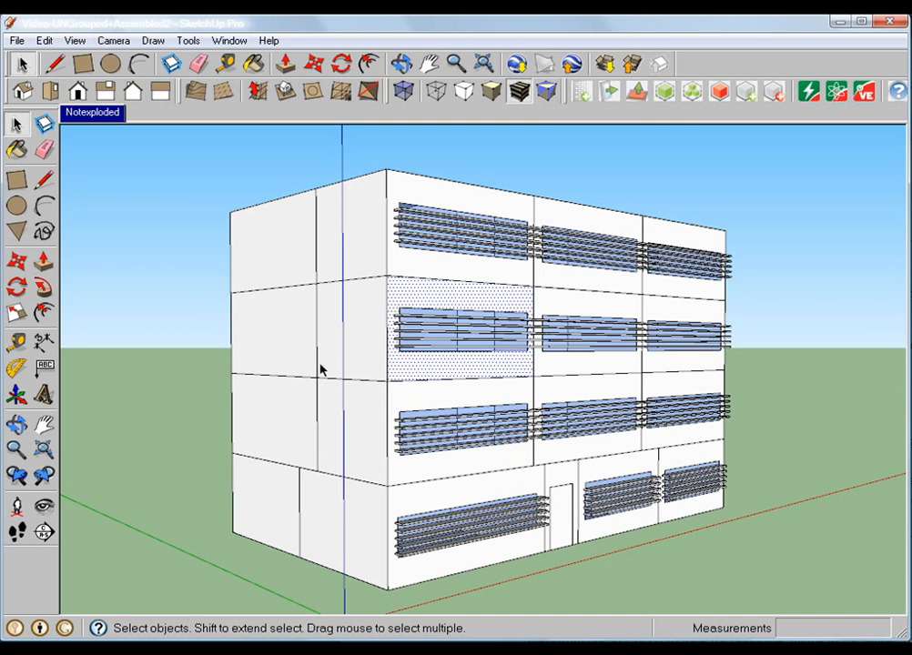
{"action": "mouse_move", "coordinate": [342, 429]}
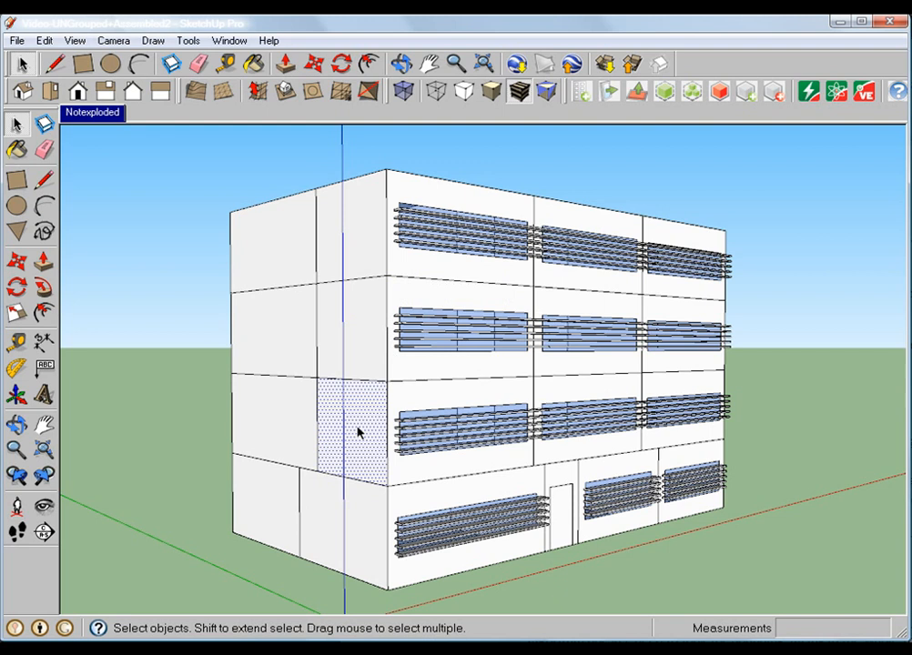
{"action": "mouse_move", "coordinate": [358, 432]}
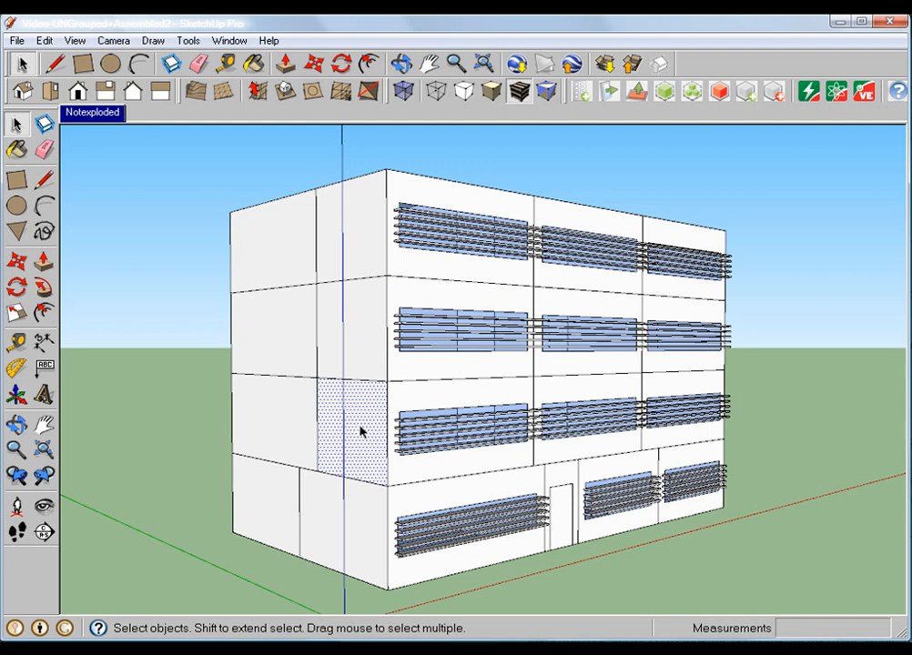
{"action": "left_click", "coordinate": [692, 91]}
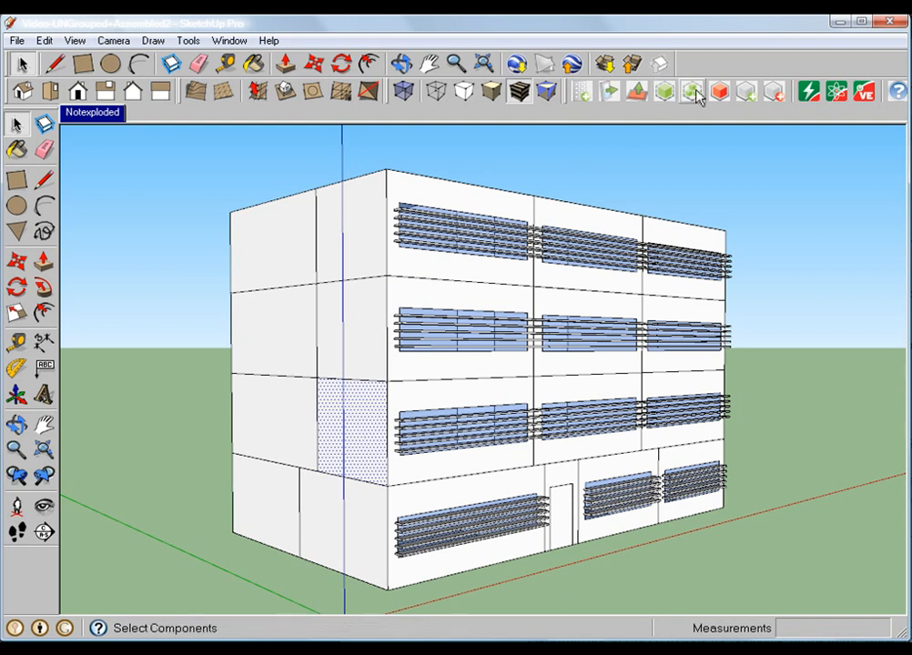
{"action": "left_click", "coordinate": [692, 93]}
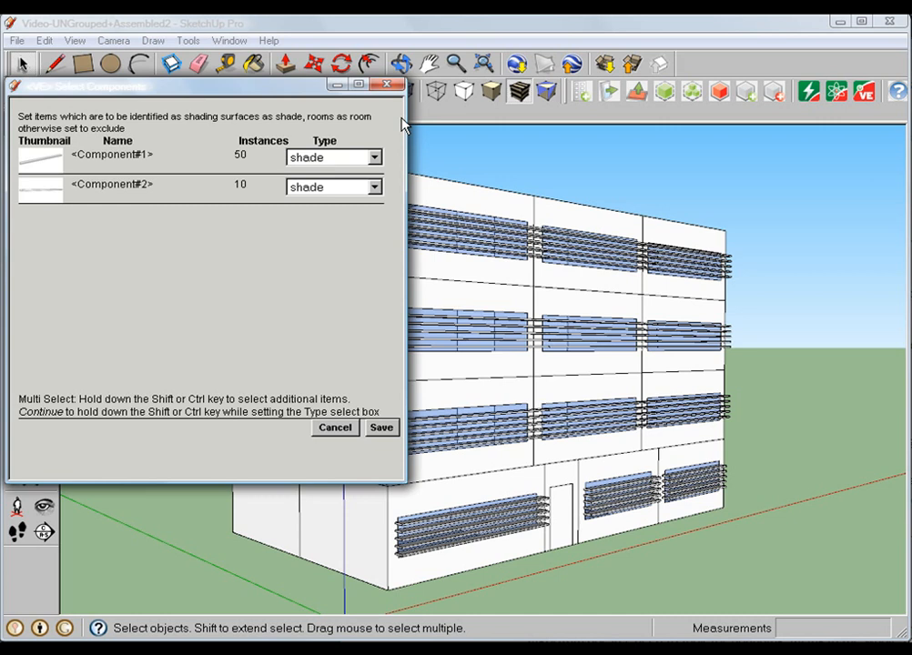
{"action": "left_click", "coordinate": [382, 428]}
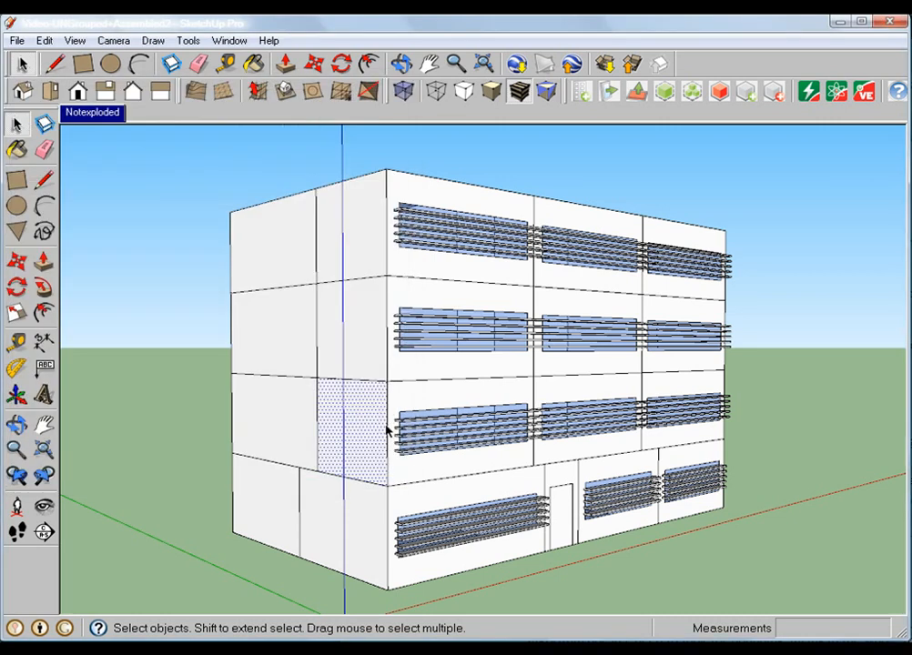
{"action": "mouse_move", "coordinate": [726, 241]}
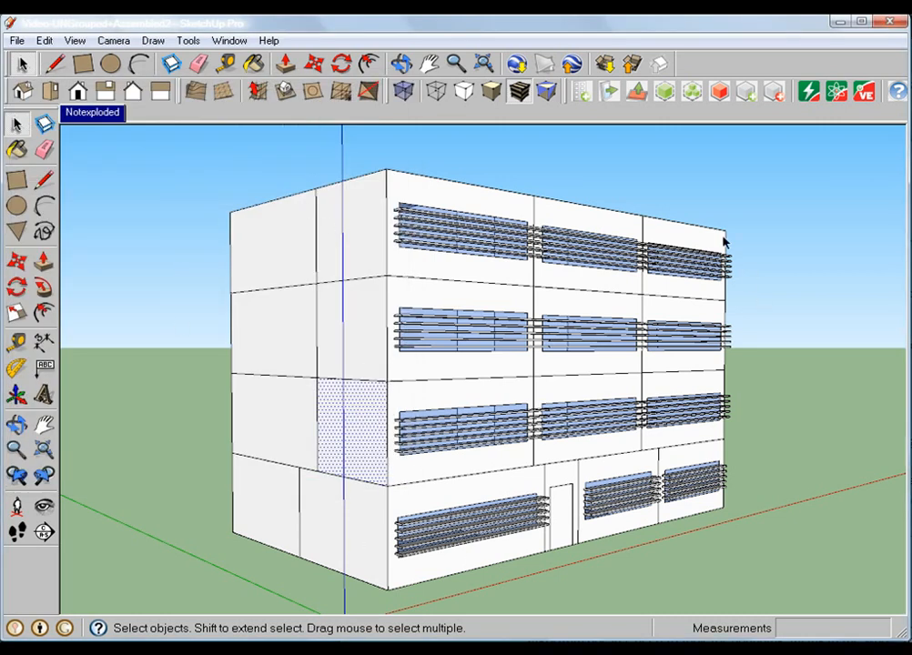
{"action": "mouse_move", "coordinate": [728, 103]}
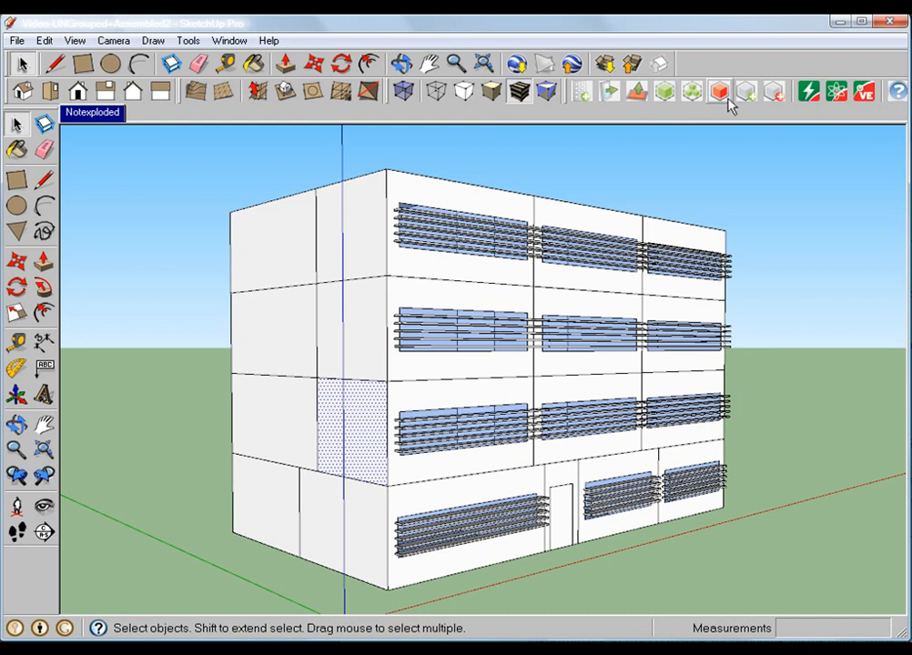
{"action": "left_click", "coordinate": [718, 91]}
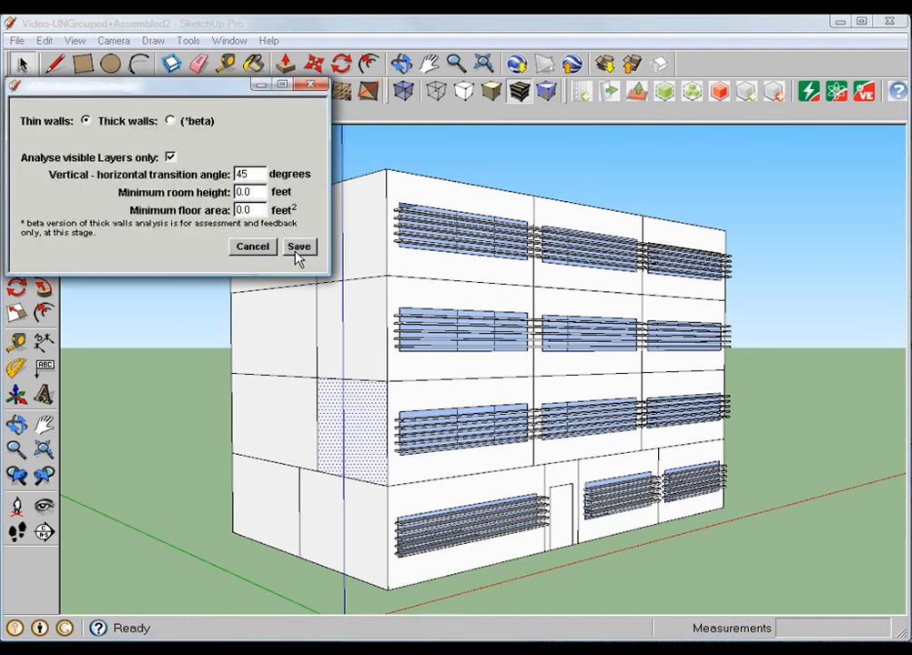
{"action": "left_click", "coordinate": [299, 246]}
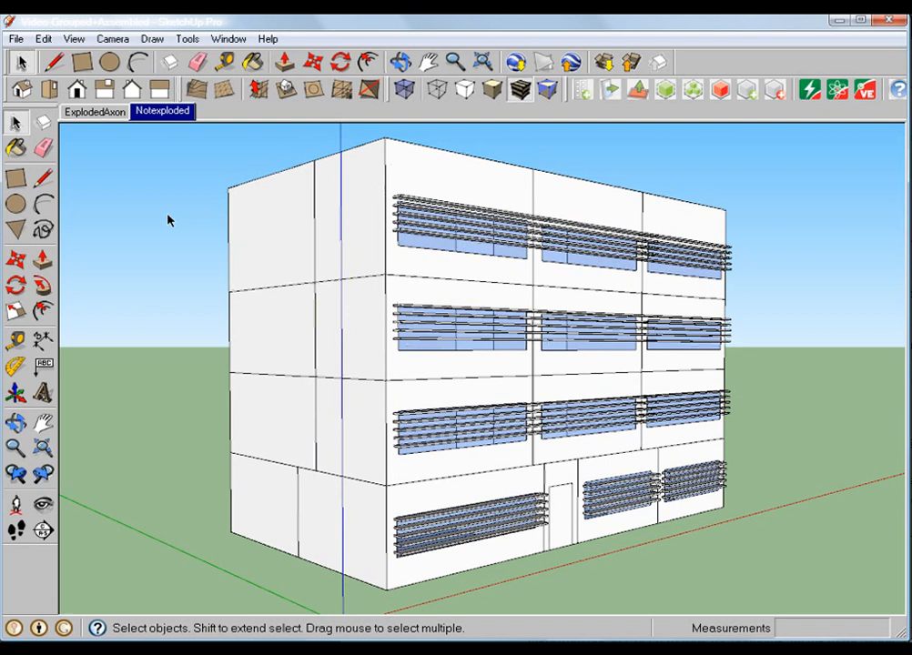
{"action": "mouse_move", "coordinate": [193, 221]}
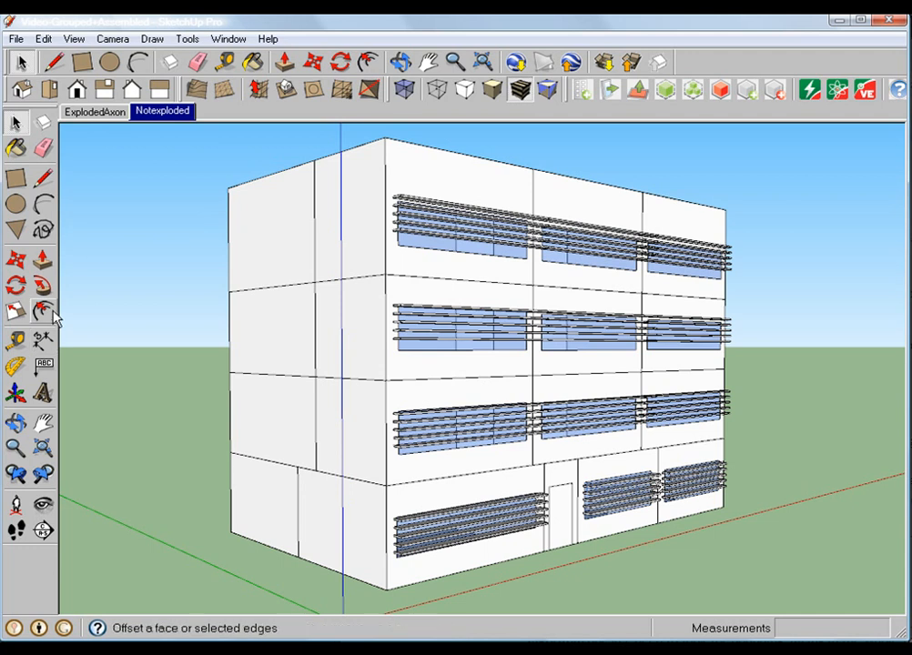
Step: Switch to the ExplodedAxon scene to separate the floor groups
{"action": "left_click", "coordinate": [94, 111]}
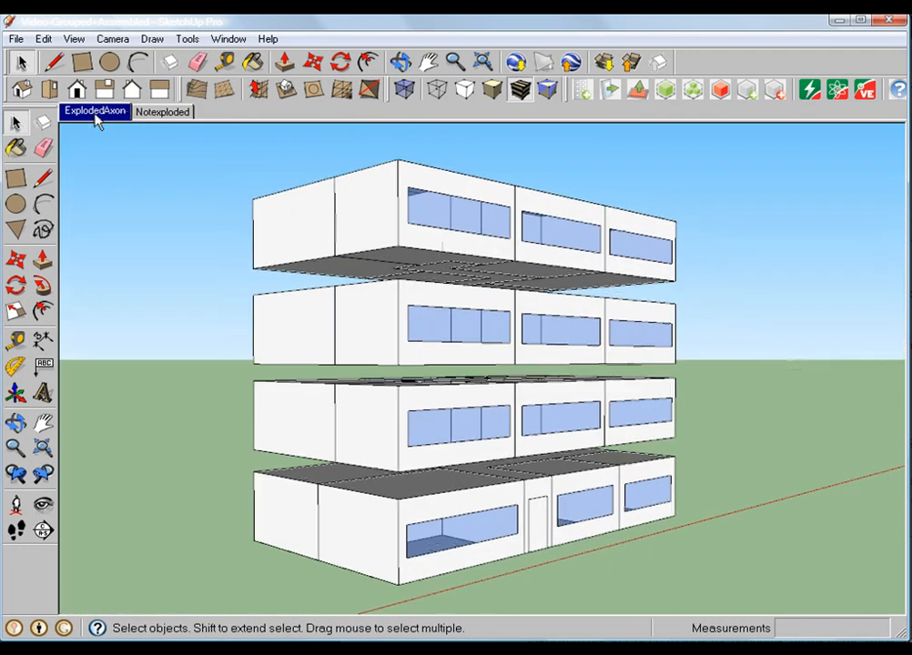
Step: Shift the exploded building slightly left within the view
{"action": "left_click_drag", "start_coordinate": [455, 364], "coordinate": [410, 364]}
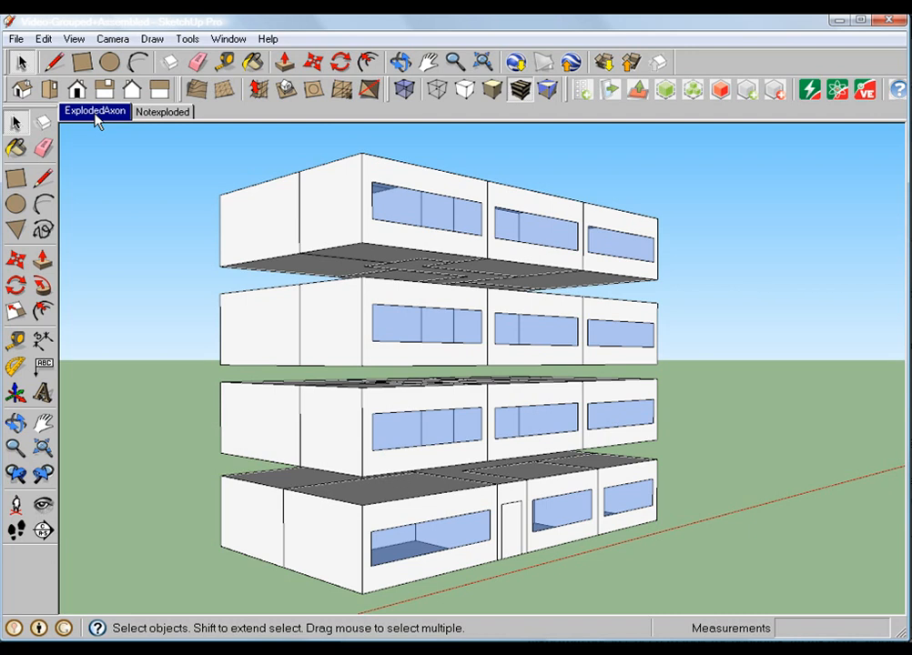
{"action": "mouse_move", "coordinate": [360, 498]}
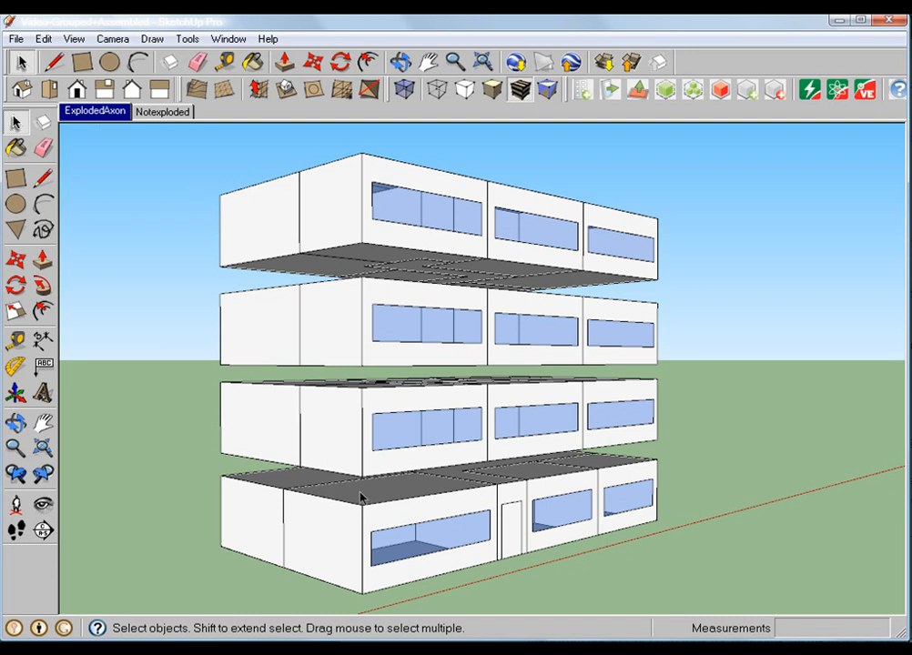
{"action": "mouse_move", "coordinate": [369, 468]}
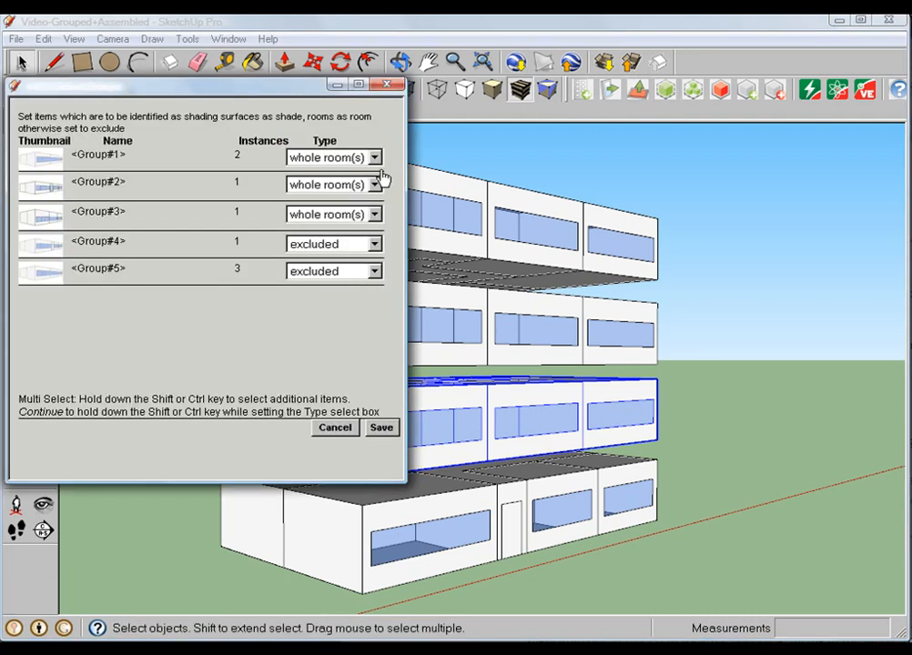
{"action": "mouse_move", "coordinate": [363, 285]}
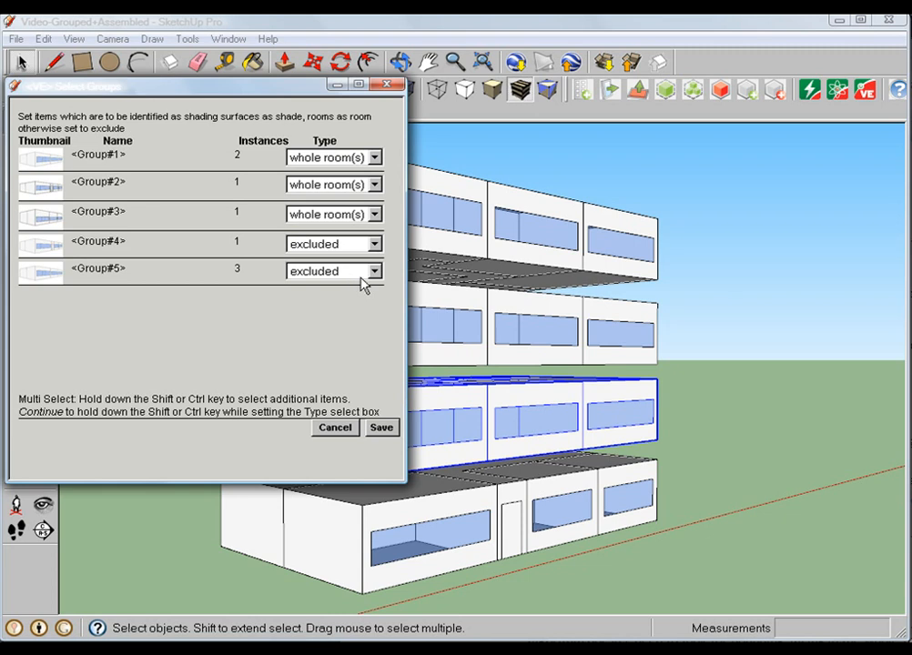
{"action": "mouse_move", "coordinate": [310, 173]}
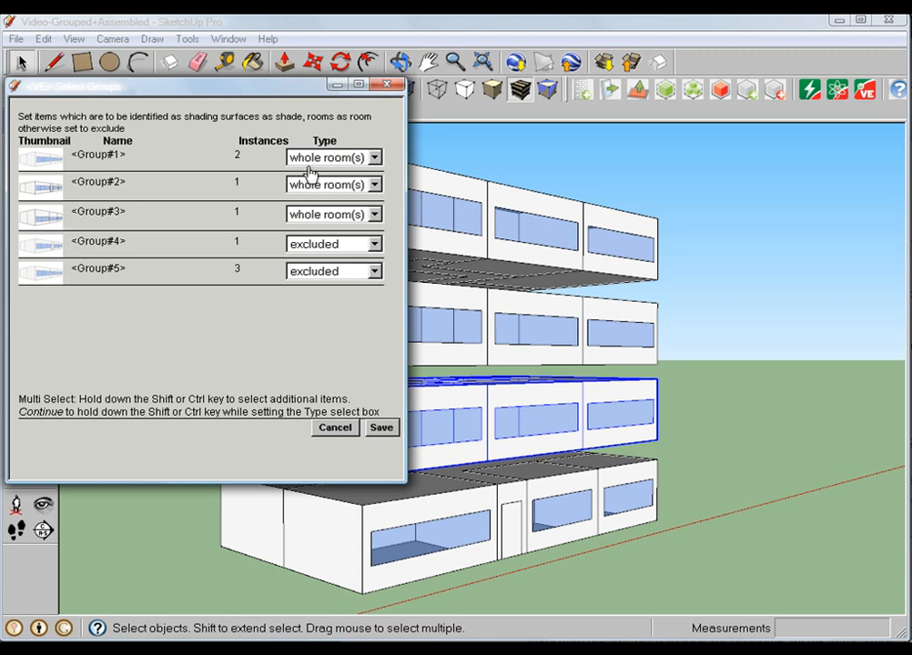
Step: Change Group#5's type from excluded to whole room(s) and save the group settings
{"action": "left_click", "coordinate": [98, 155]}
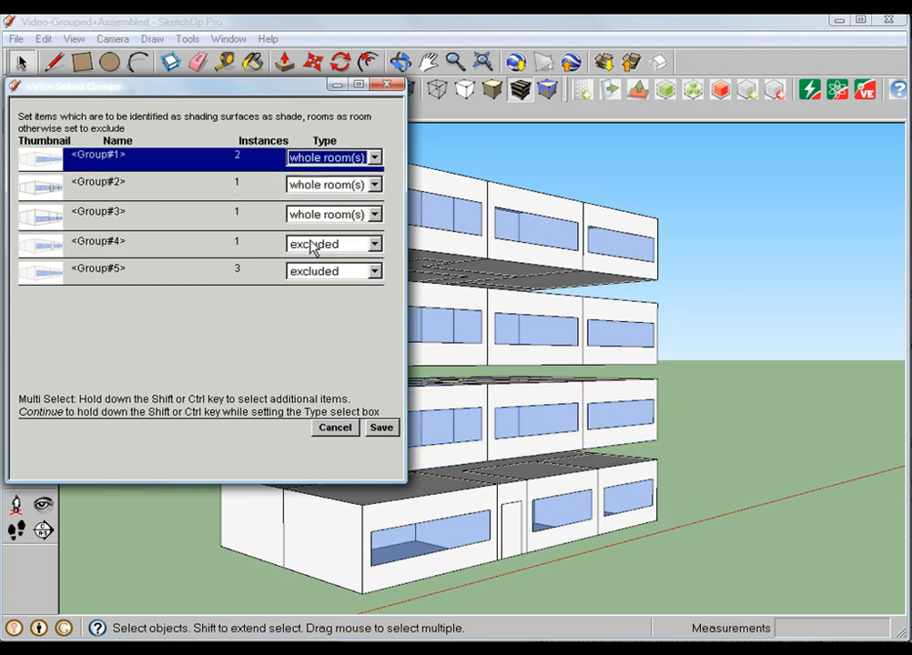
{"action": "left_click", "coordinate": [372, 271]}
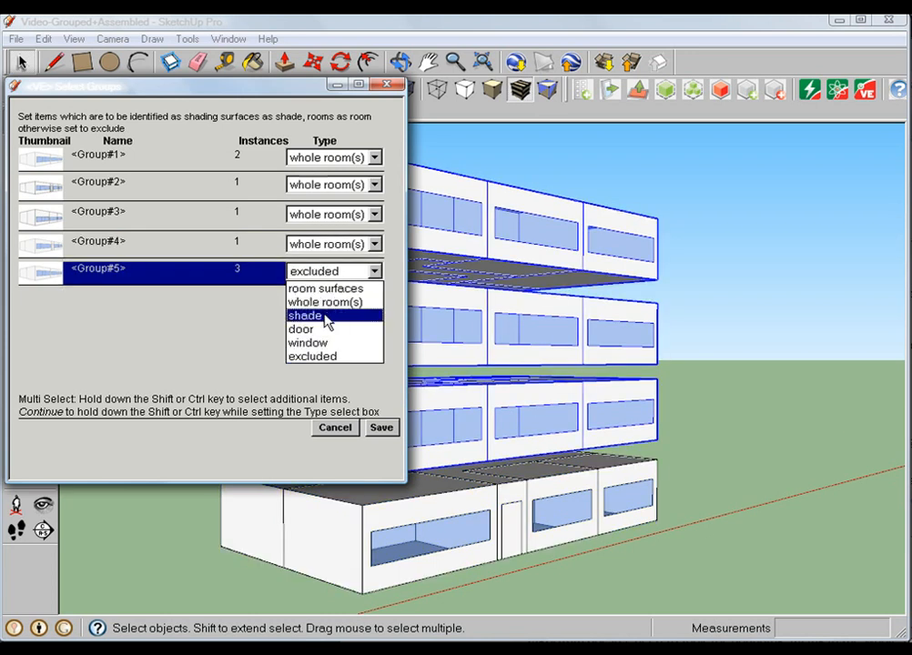
{"action": "left_click", "coordinate": [328, 302]}
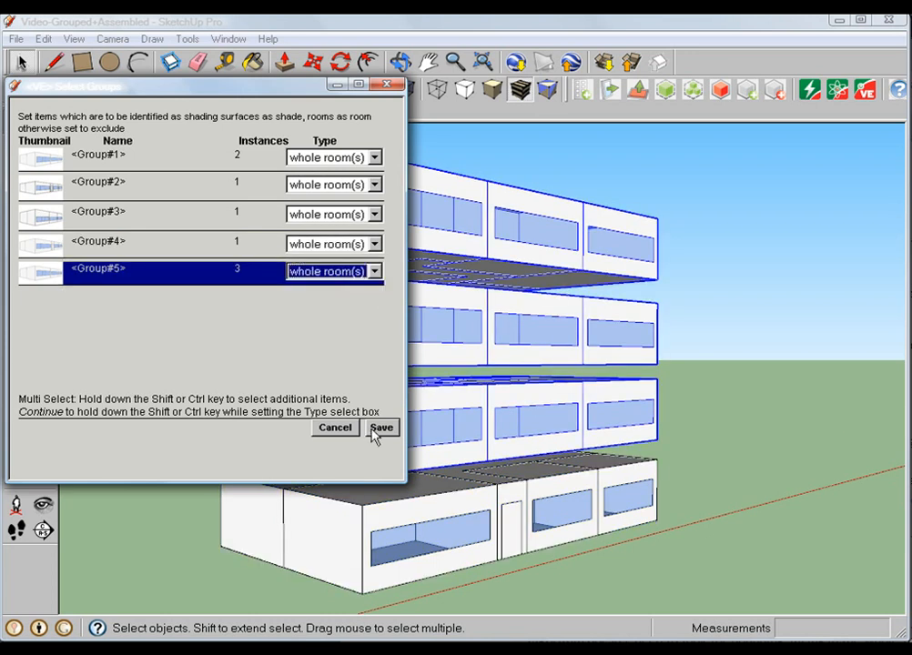
{"action": "left_click", "coordinate": [381, 427]}
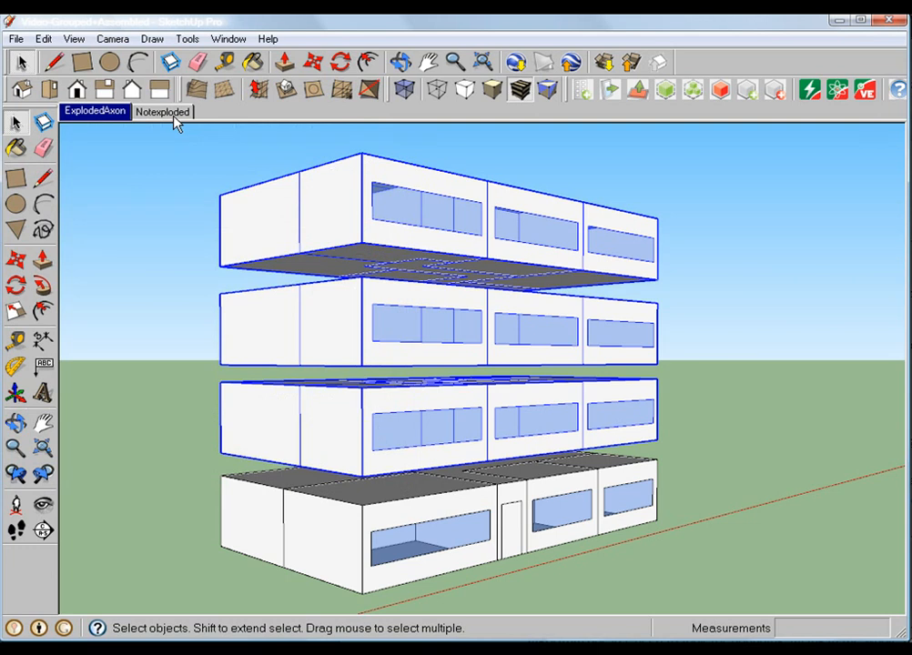
Step: Switch to the Notexploded scene showing the assembled building with louvred windows
{"action": "left_click", "coordinate": [163, 111]}
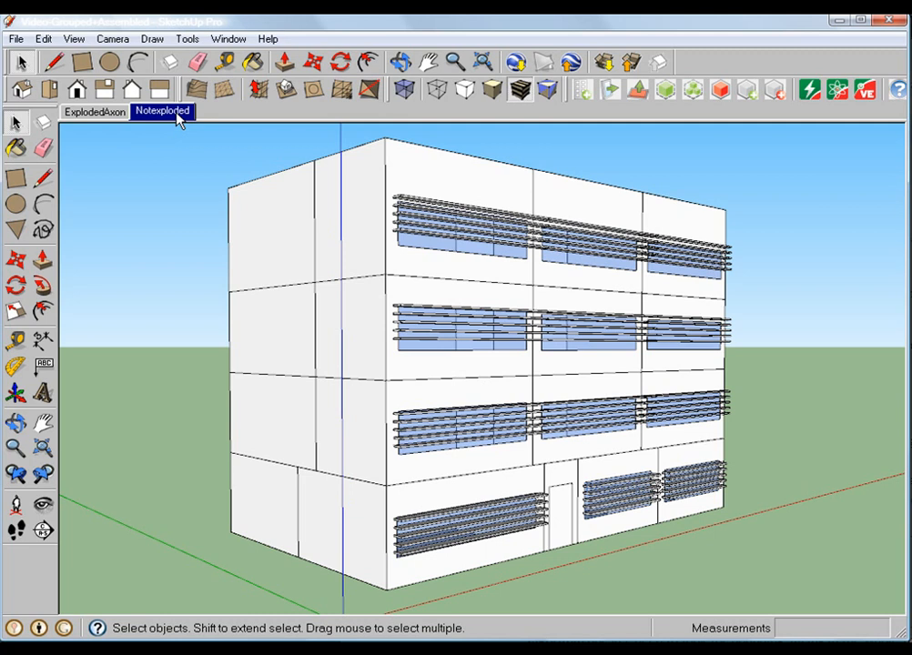
{"action": "mouse_move", "coordinate": [294, 564]}
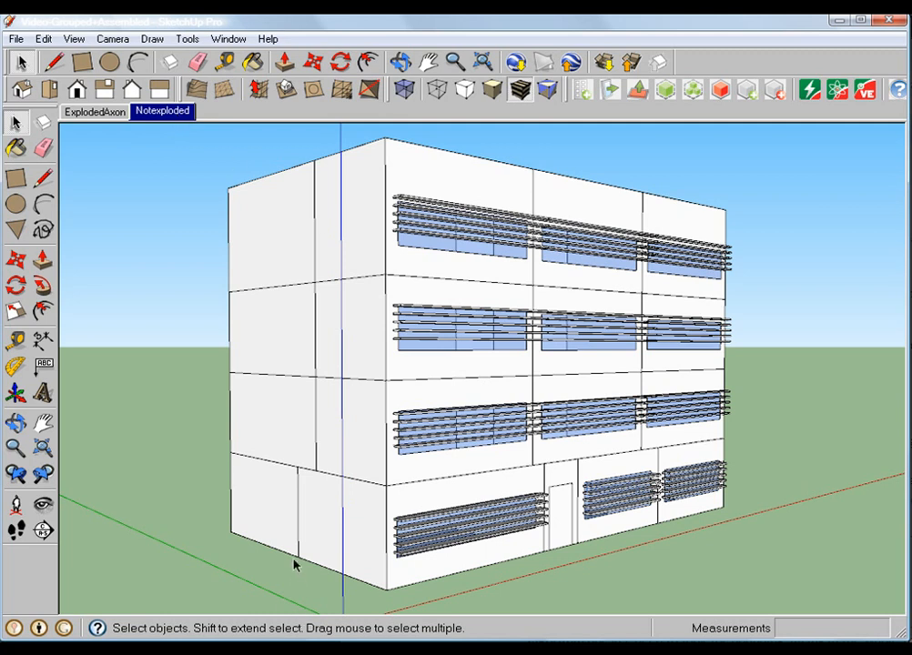
{"action": "left_click", "coordinate": [316, 396]}
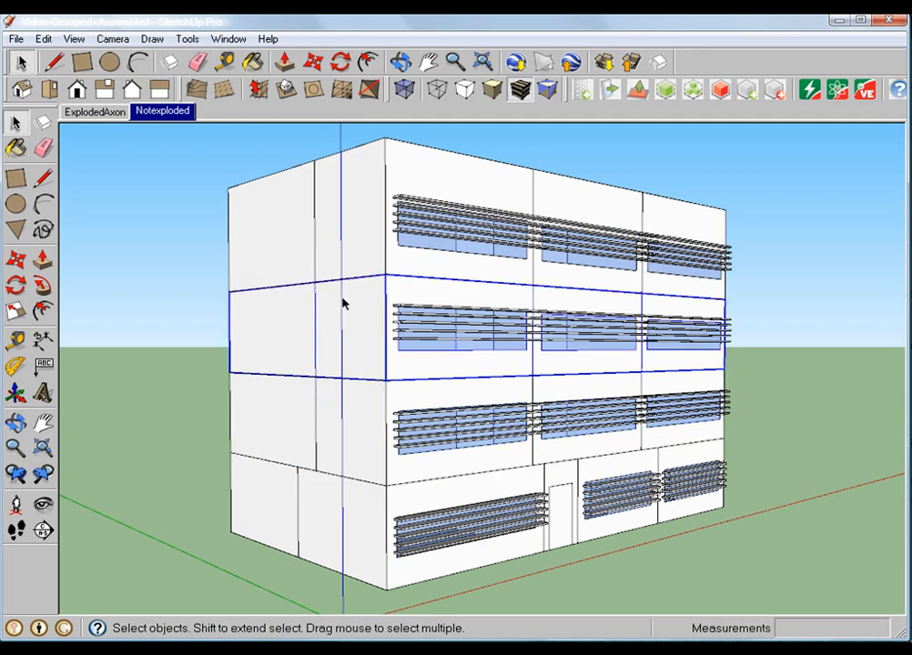
Step: Run Identify Rooms on the assembled building and answer the Preserve Room Names prompt
{"action": "left_click", "coordinate": [720, 90]}
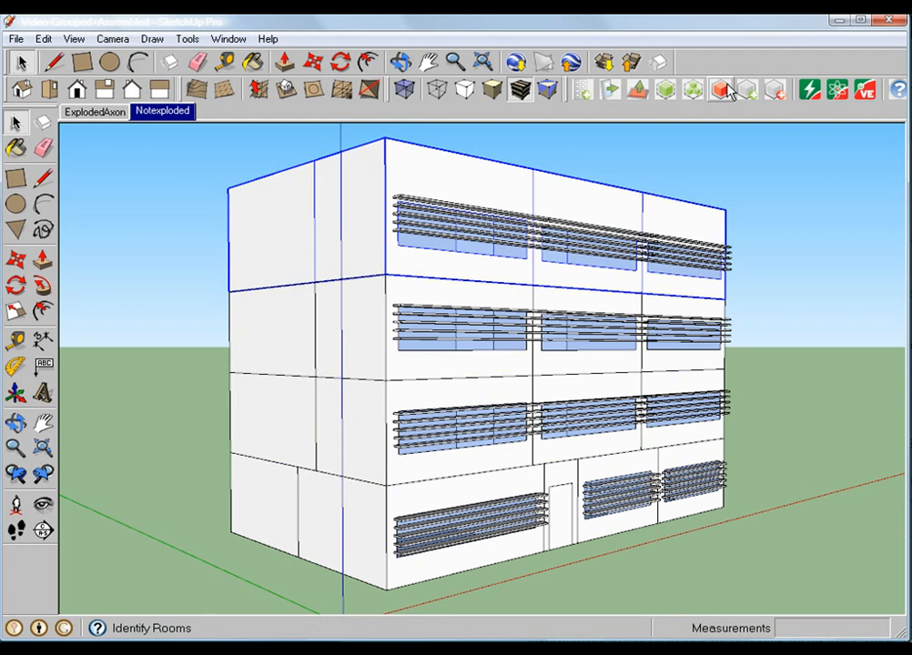
{"action": "left_click", "coordinate": [724, 91]}
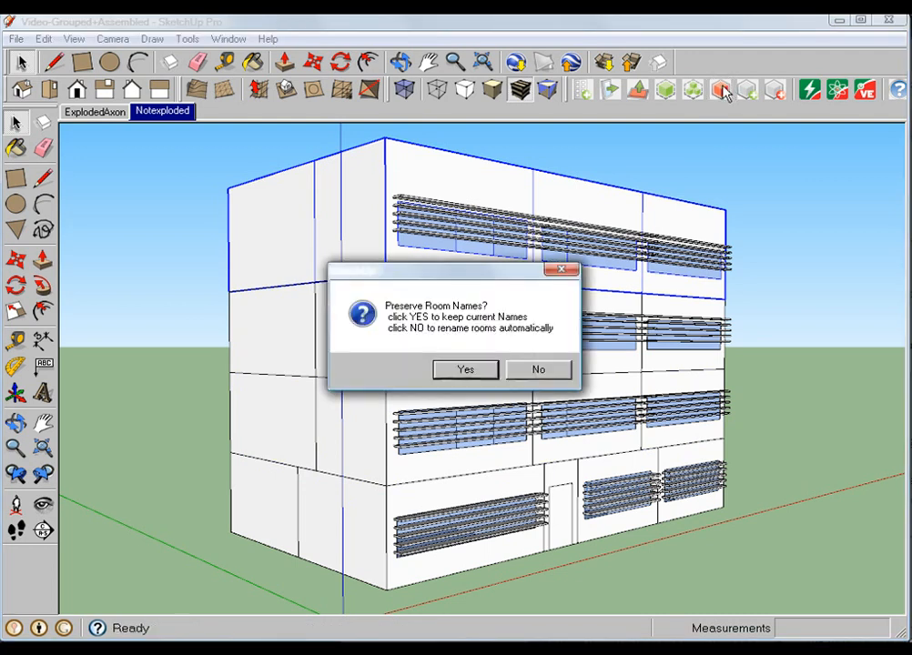
{"action": "left_click", "coordinate": [465, 370]}
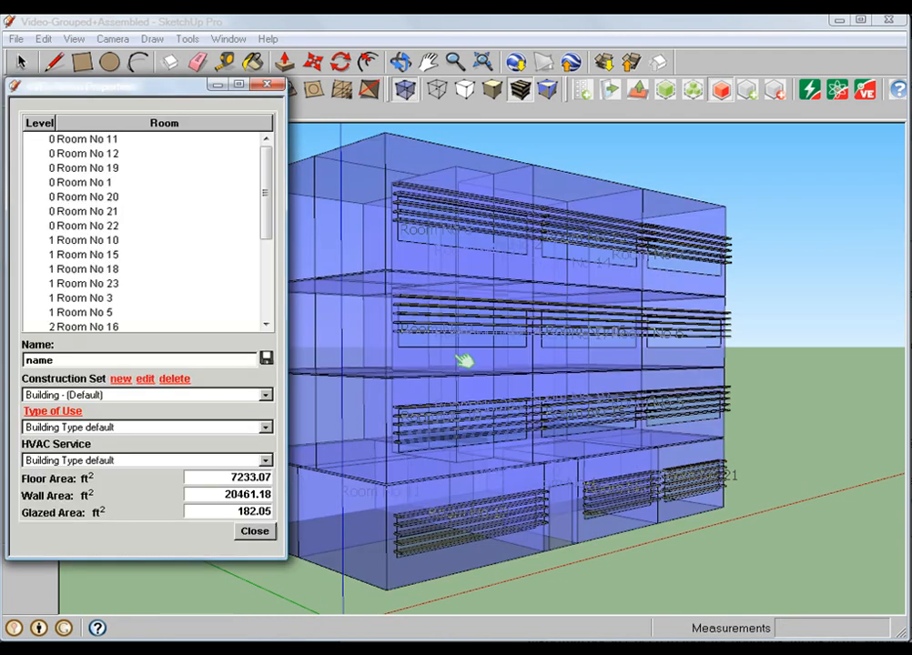
{"action": "mouse_move", "coordinate": [537, 301]}
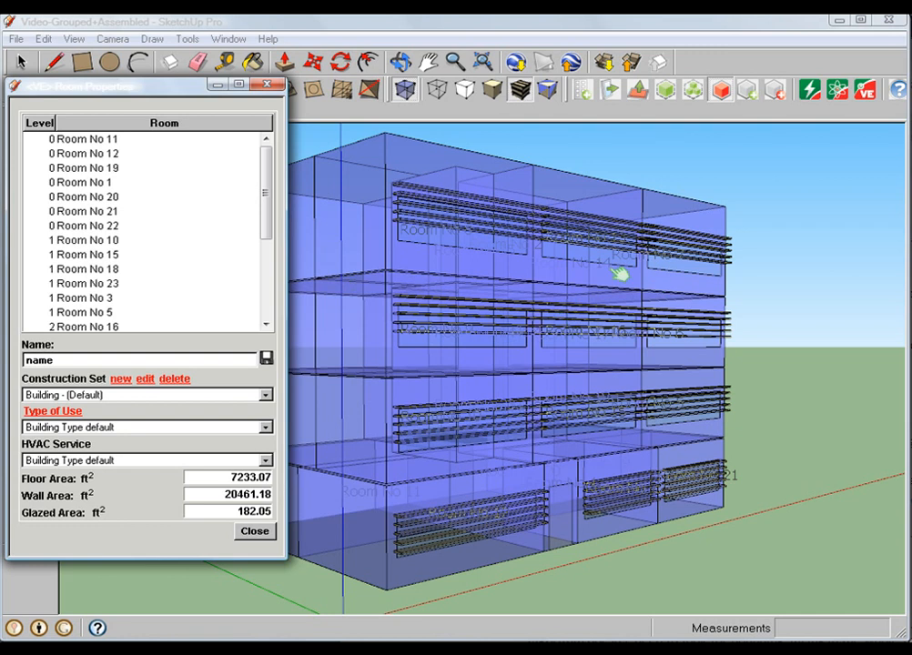
{"action": "mouse_move", "coordinate": [441, 399]}
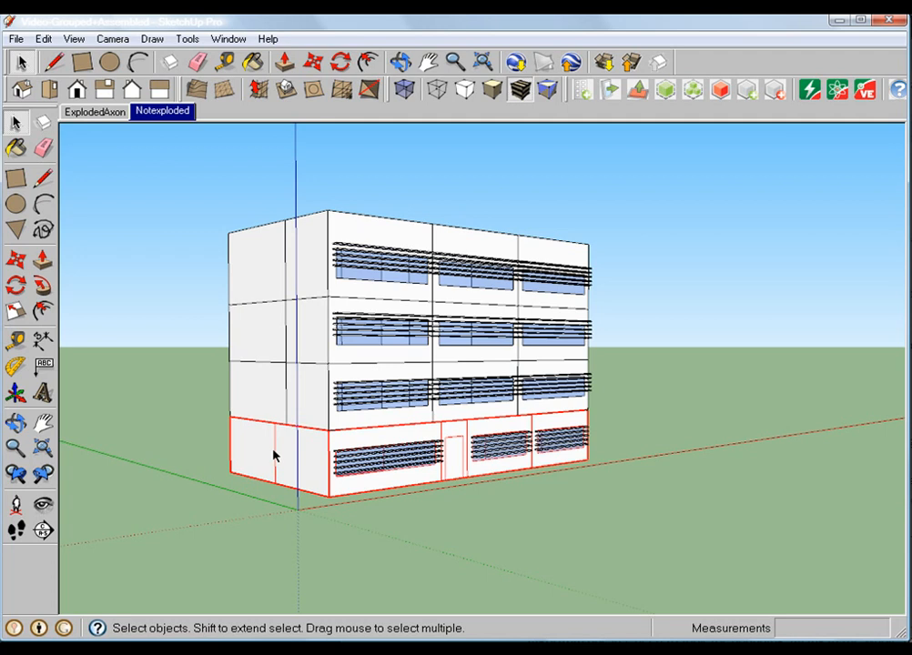
{"action": "mouse_move", "coordinate": [344, 422]}
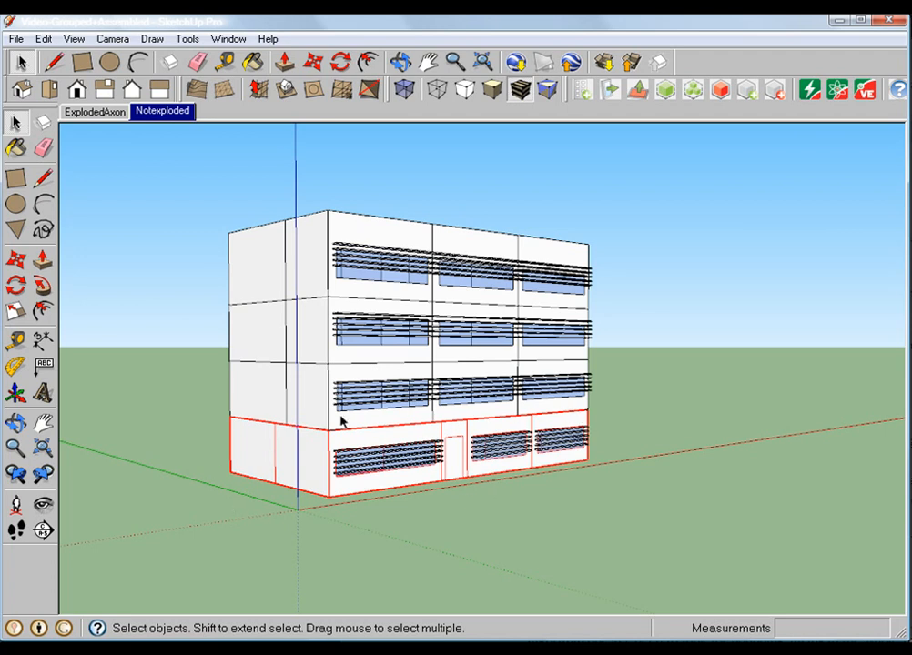
{"action": "mouse_move", "coordinate": [569, 435]}
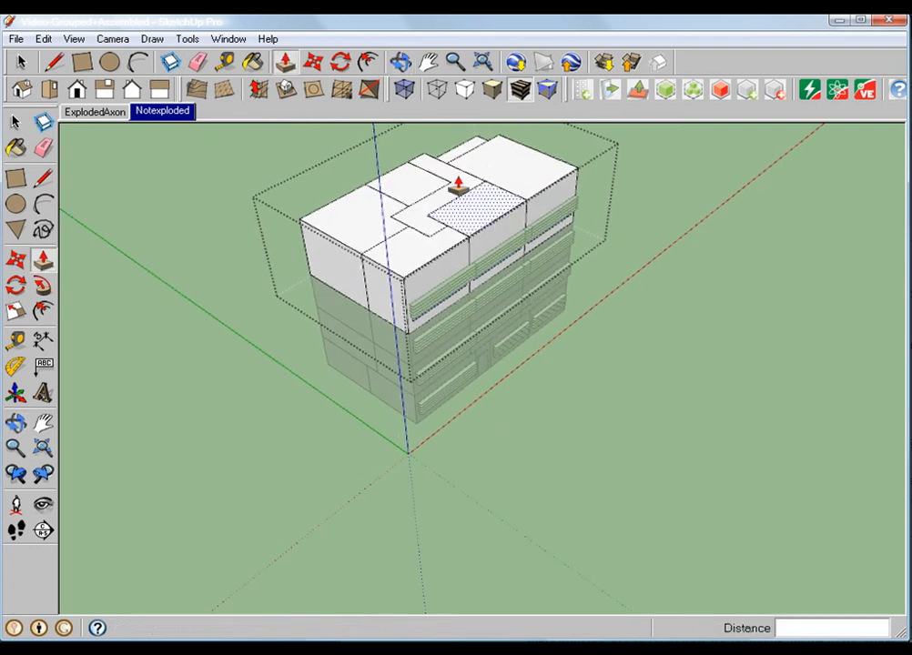
Step: Use Push/Pull to extrude a top face of the edited floor
{"action": "left_click", "coordinate": [15, 120]}
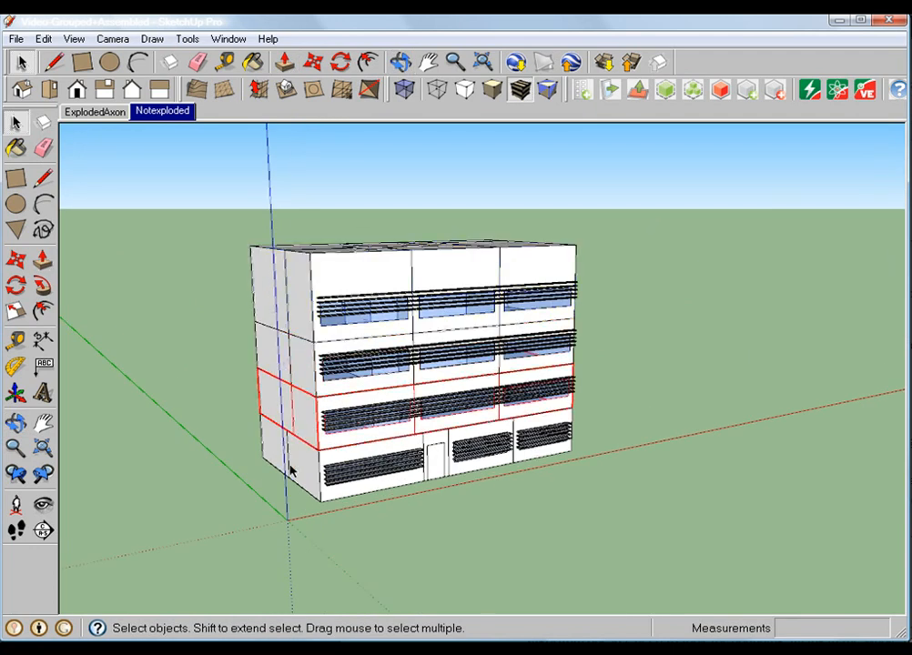
{"action": "left_click", "coordinate": [665, 91]}
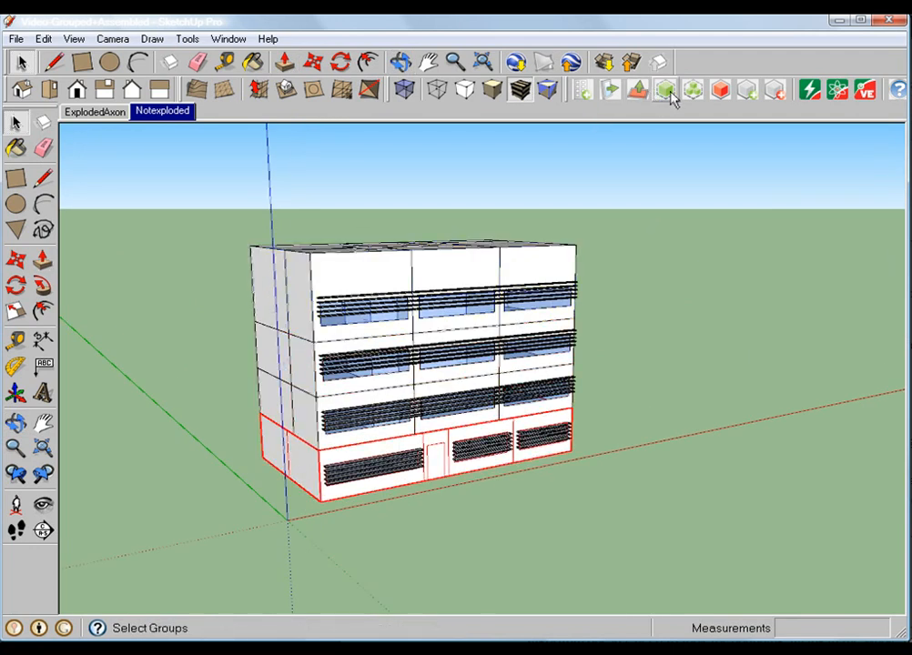
{"action": "left_click", "coordinate": [664, 91]}
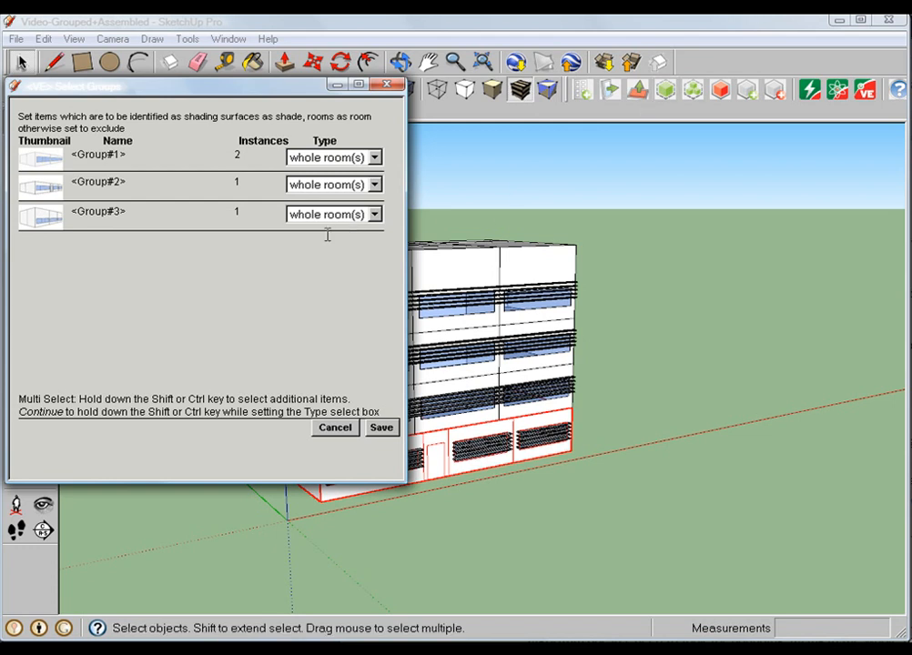
{"action": "mouse_move", "coordinate": [252, 177]}
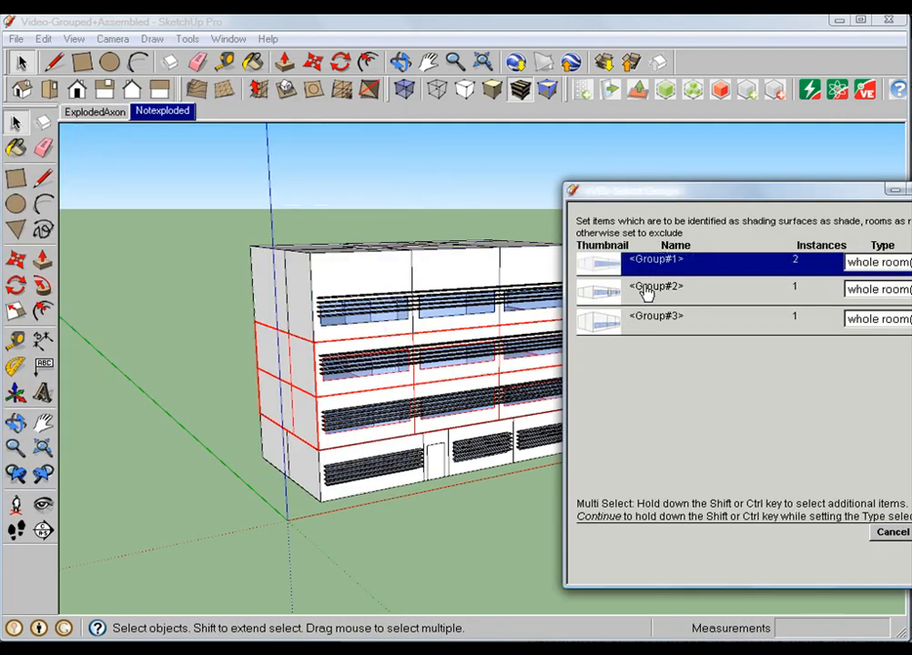
{"action": "left_click", "coordinate": [656, 315]}
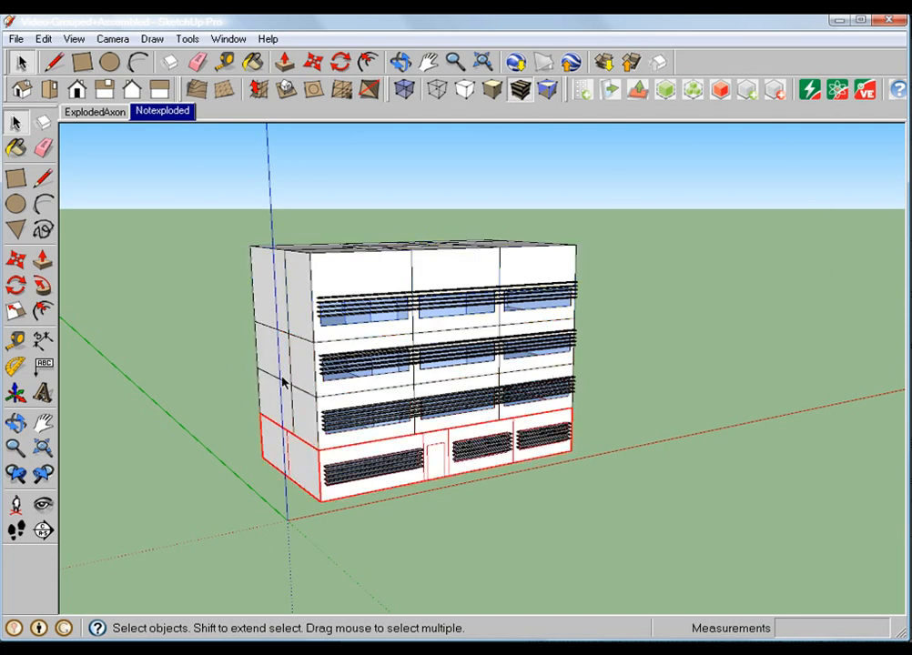
Step: Run Identify Rooms again on the edited building, answering Yes to preserve room names
{"action": "left_click", "coordinate": [720, 90]}
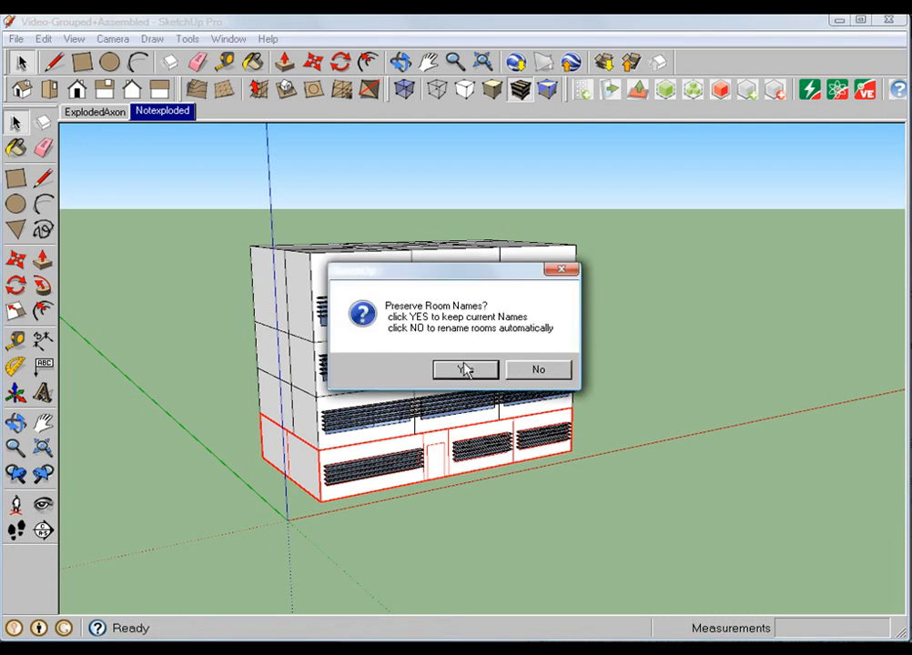
{"action": "left_click", "coordinate": [465, 369]}
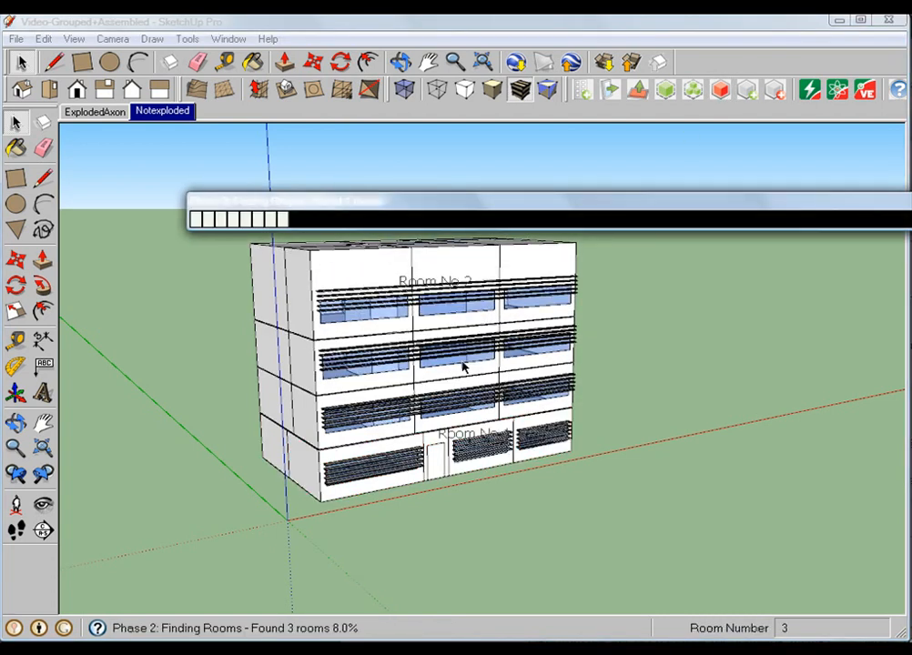